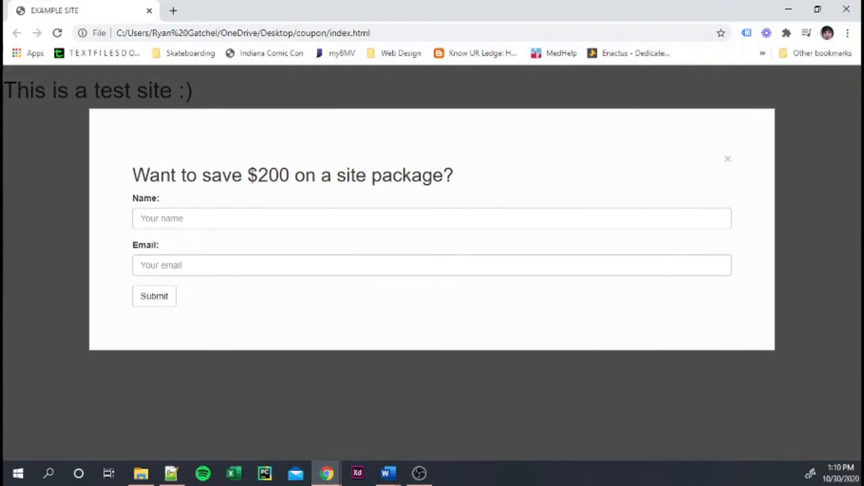
mouse_move(726, 164)
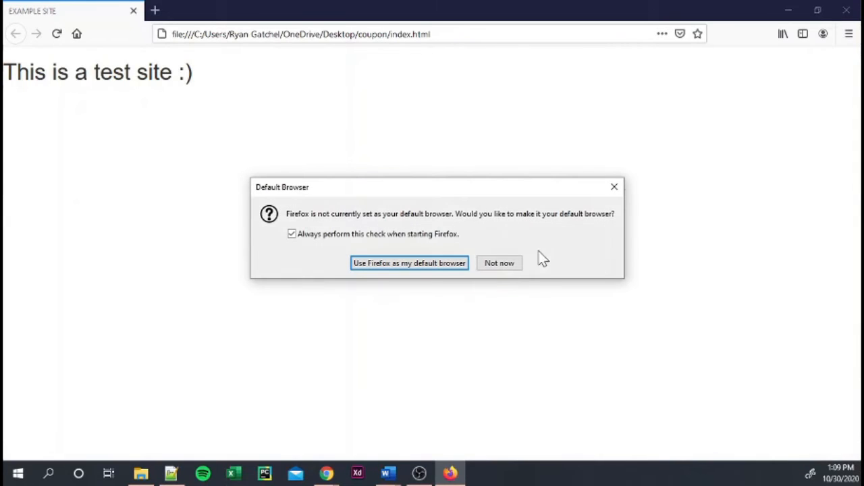
- Decline Firefox's default-browser prompt with Not now to view the coupon popup
click(499, 263)
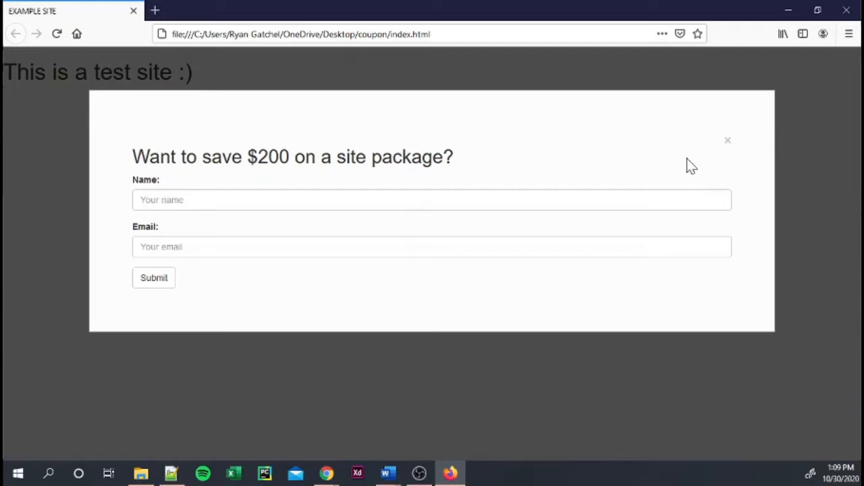
mouse_move(727, 143)
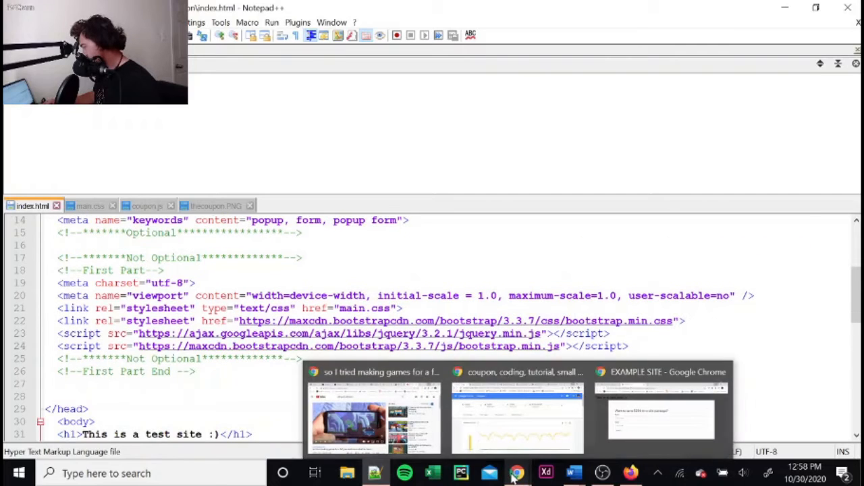
click(661, 415)
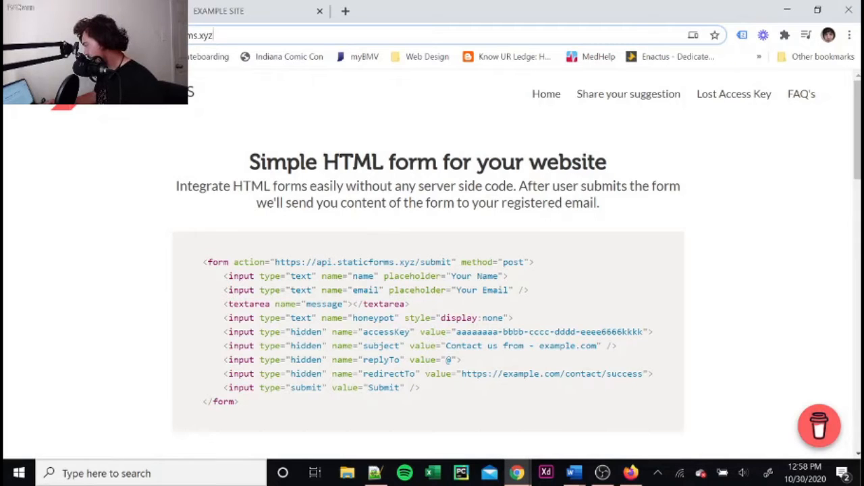
scroll(down, 3)
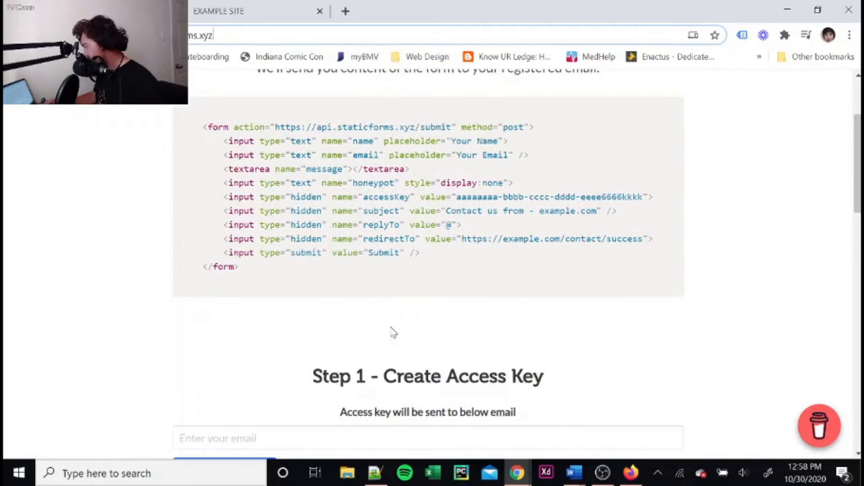
mouse_move(405, 285)
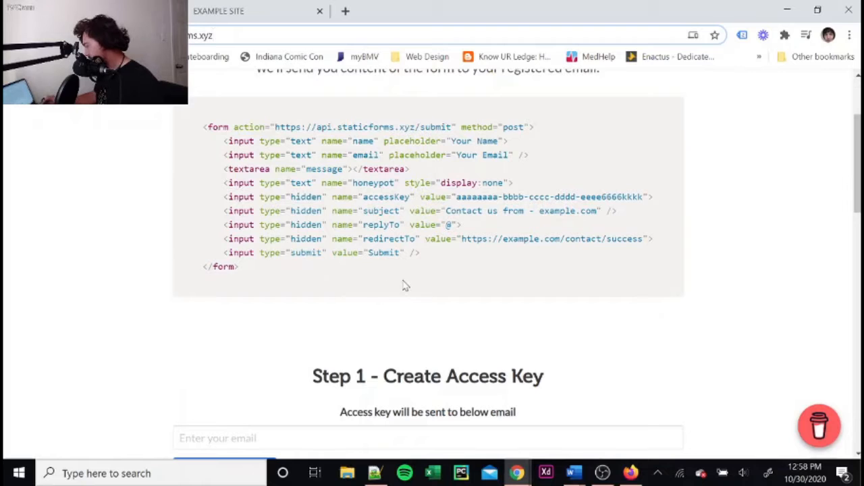
mouse_move(400, 287)
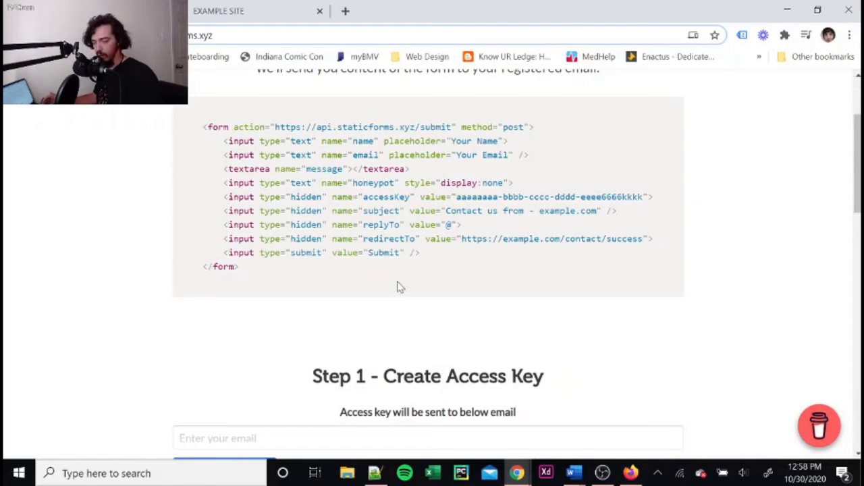
scroll(down, 3)
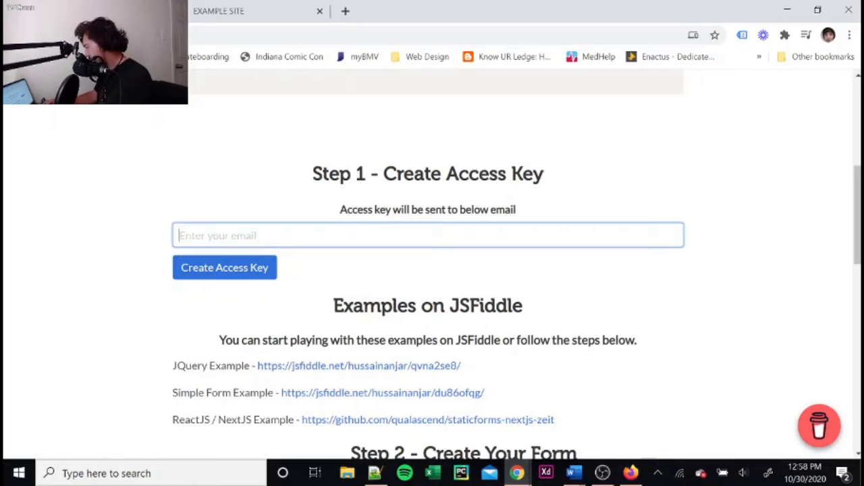
text(email@email)
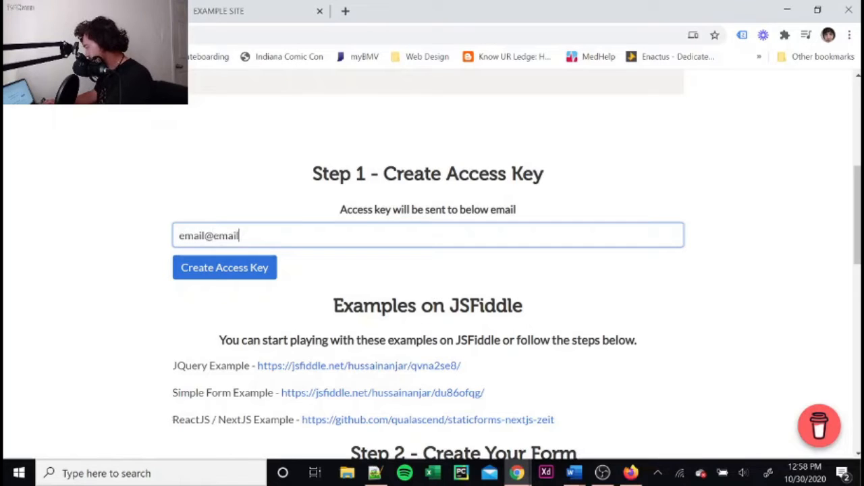
text(.com)
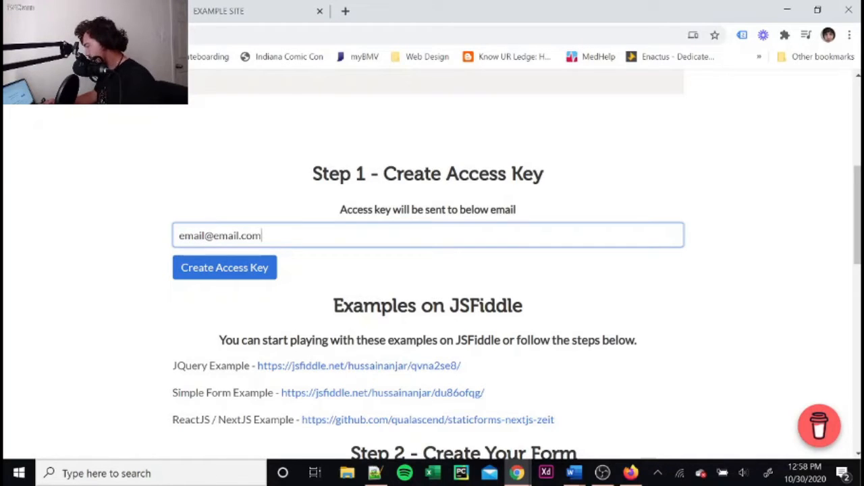
- Clear the access-key email field and scroll into the Step 2 form example
triple_click(223, 235)
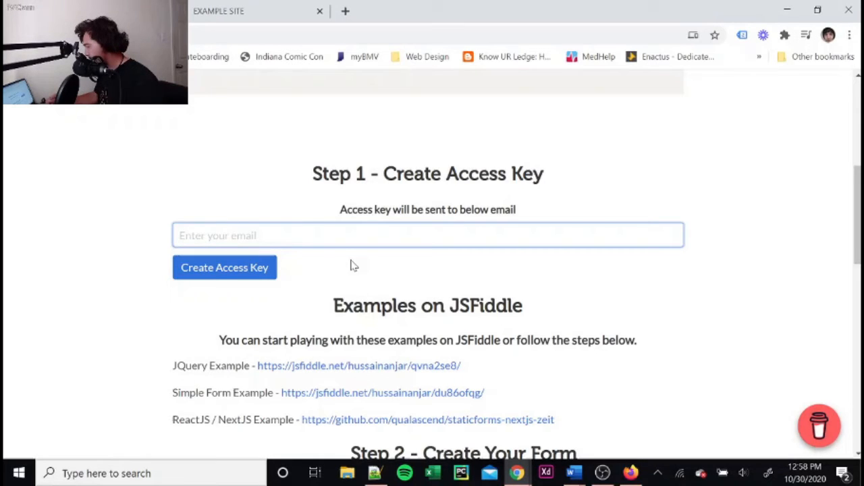
scroll(down, 3)
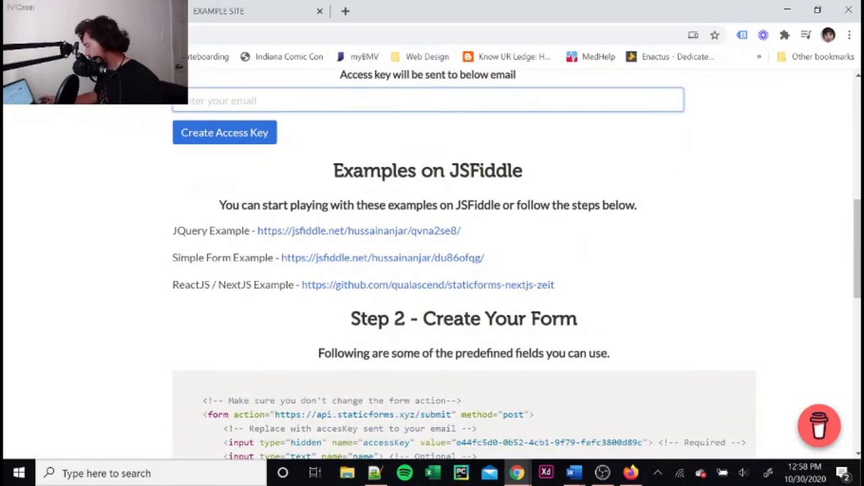
scroll(down, 3)
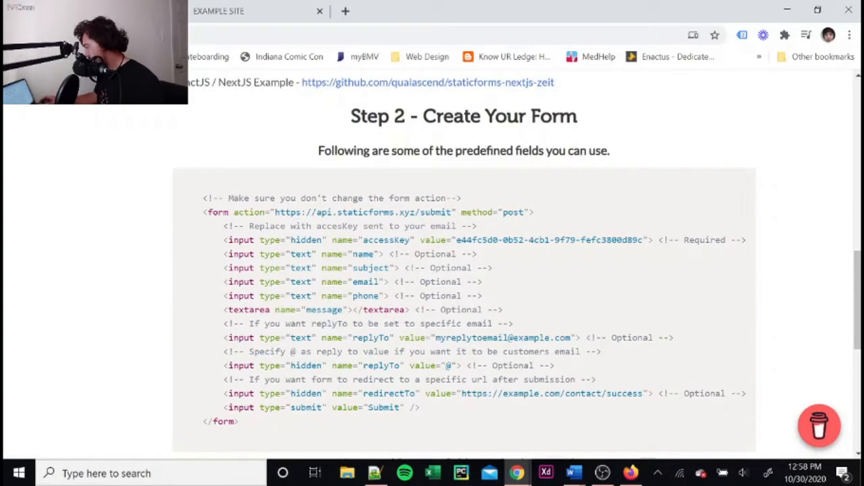
drag(458, 240, 643, 240)
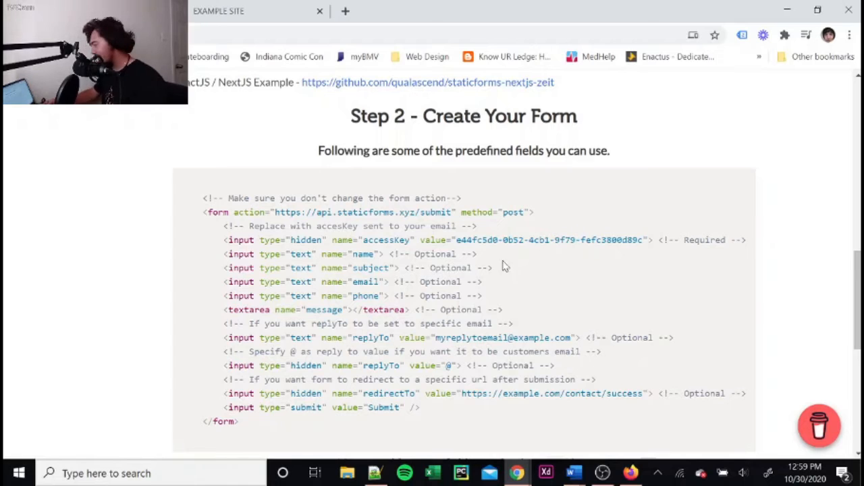
- Finish reviewing the form samples and minimize Chrome to reveal index.html
scroll(down, 3)
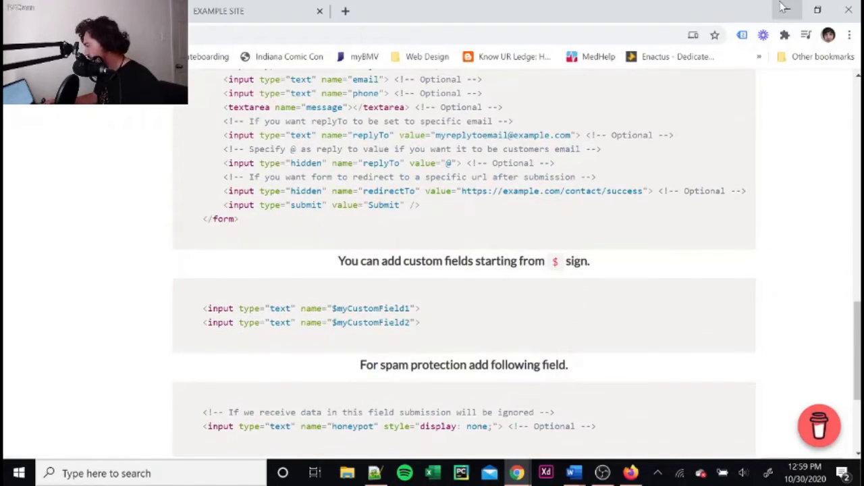
mouse_move(786, 8)
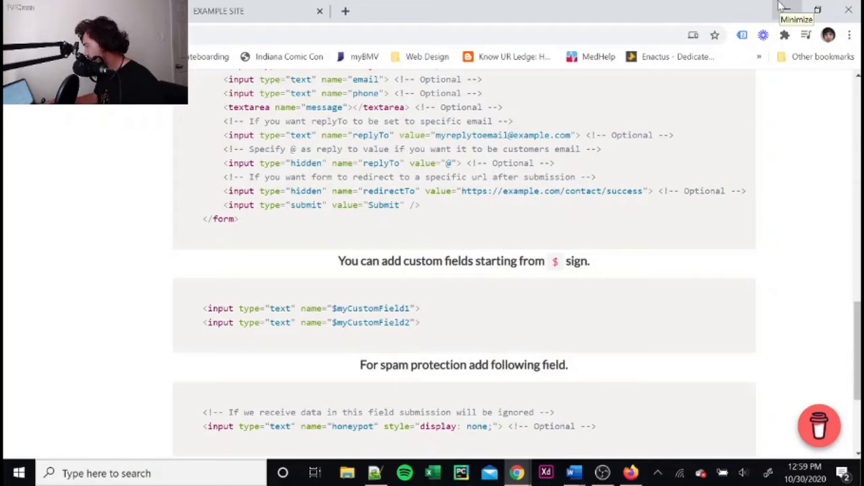
click(372, 474)
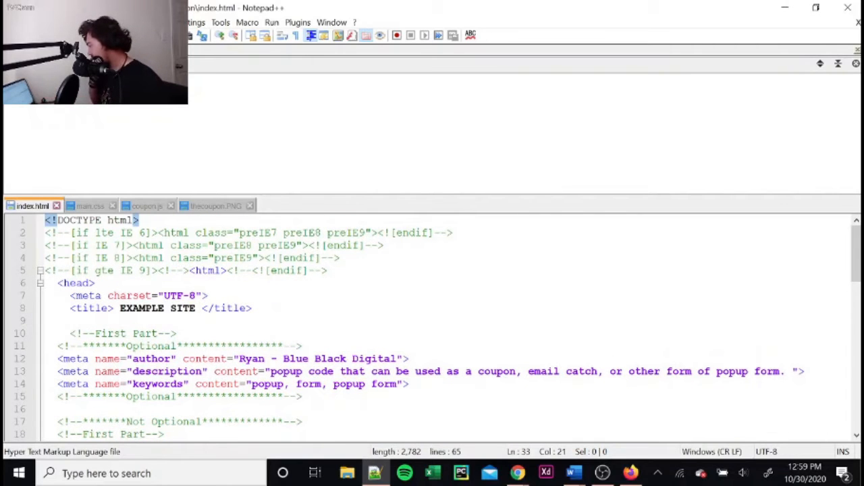
scroll(down, 3)
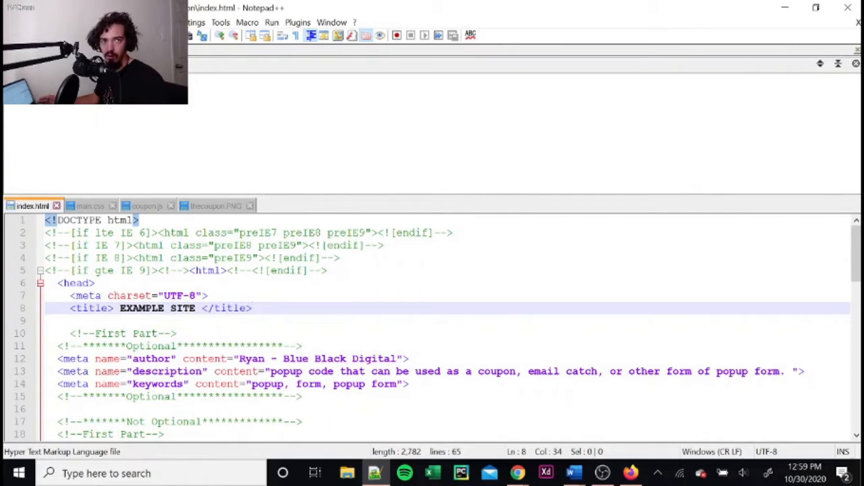
scroll(down, 3)
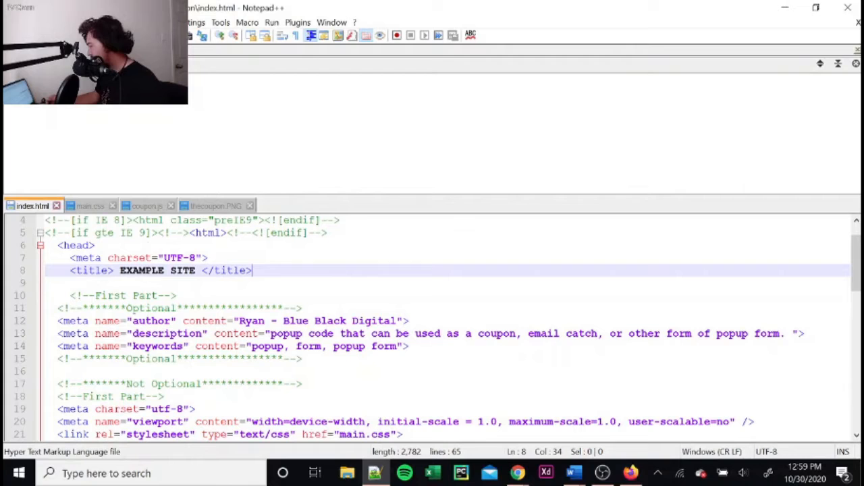
scroll(down, 3)
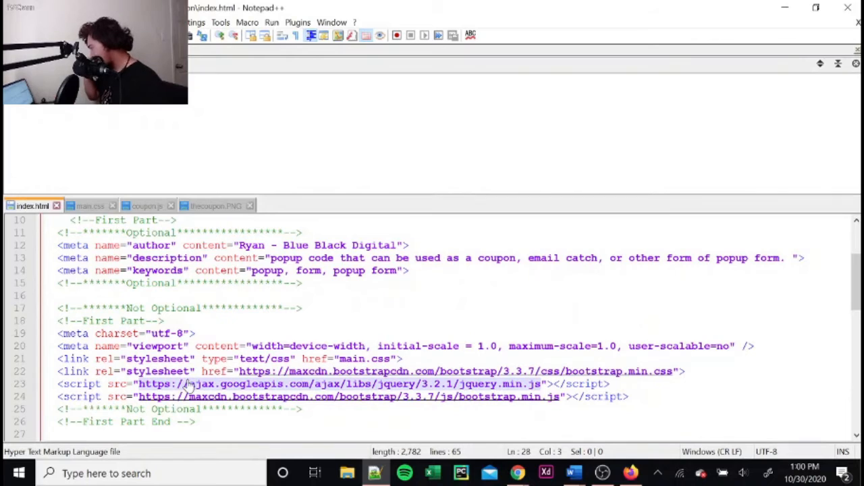
scroll(down, 3)
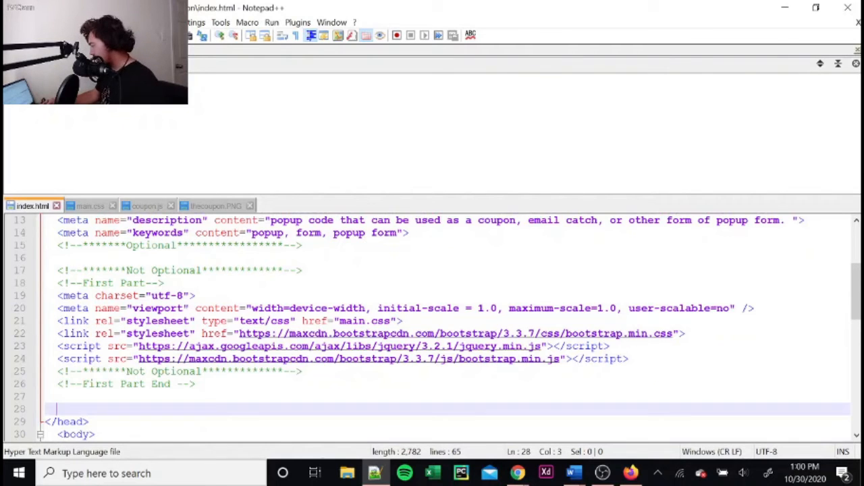
drag(58, 295, 611, 346)
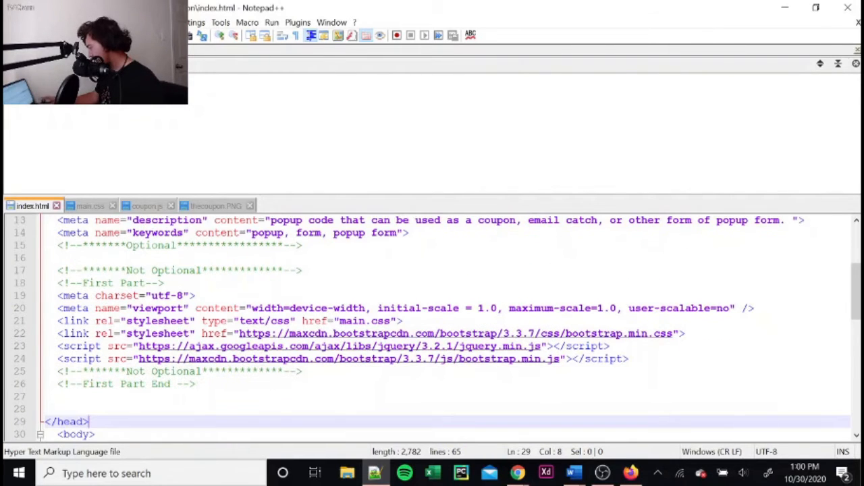
scroll(down, 3)
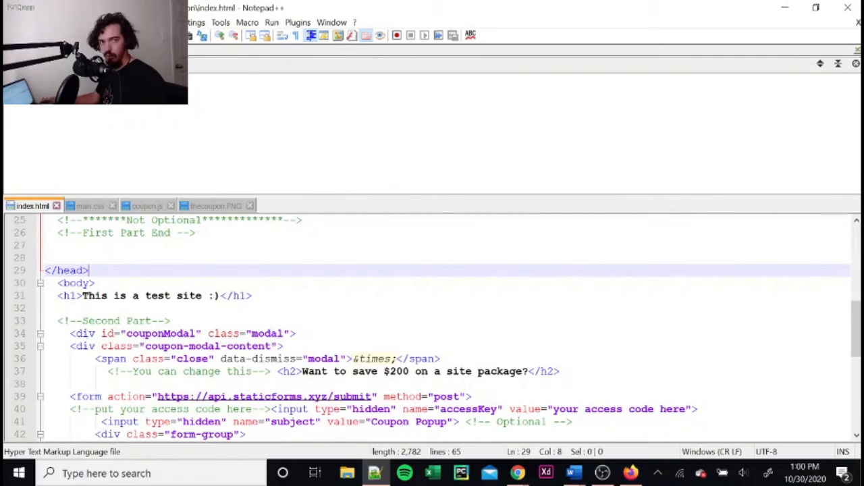
scroll(down, 3)
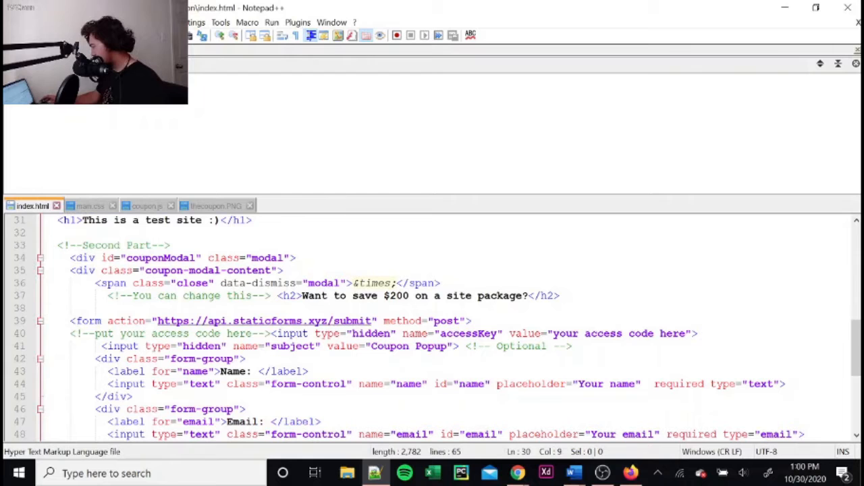
scroll(down, 3)
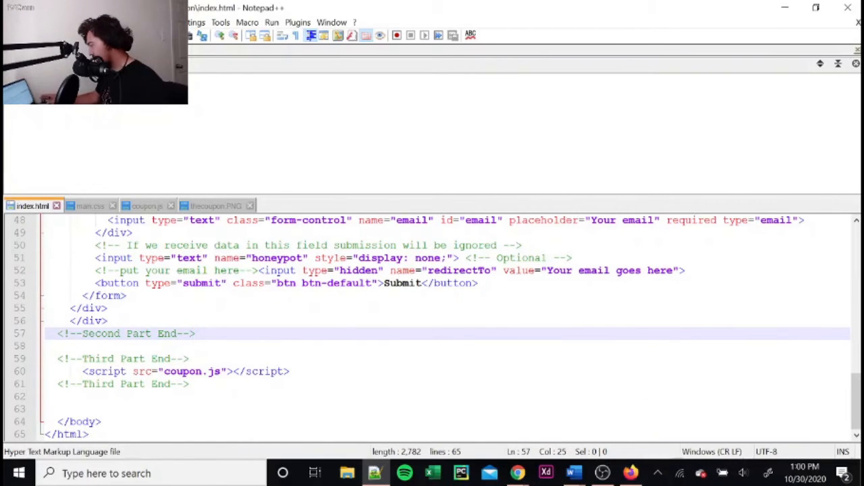
drag(58, 359, 190, 383)
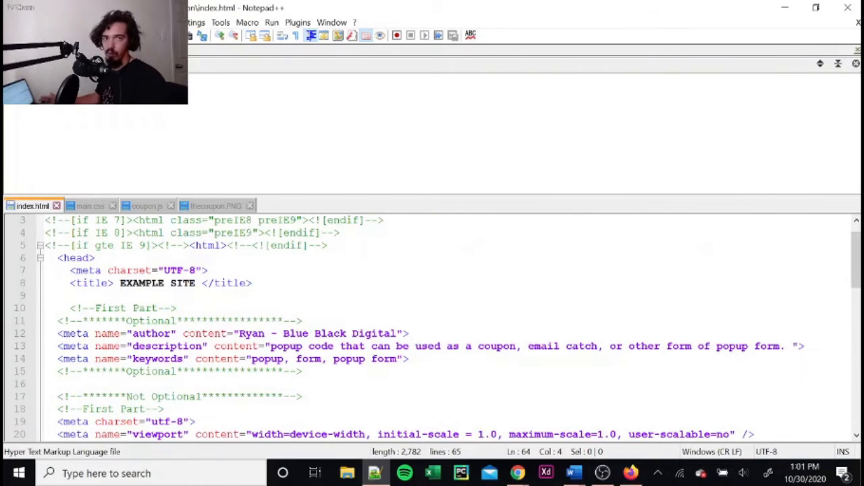
scroll(down, 3)
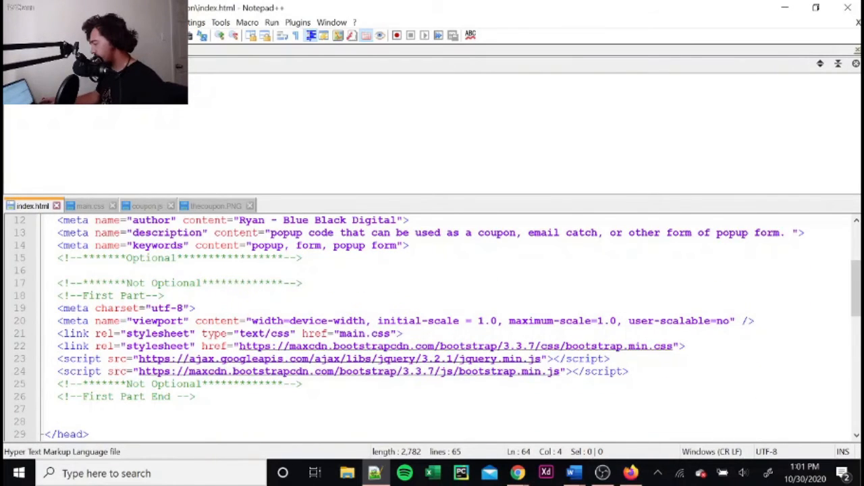
scroll(down, 3)
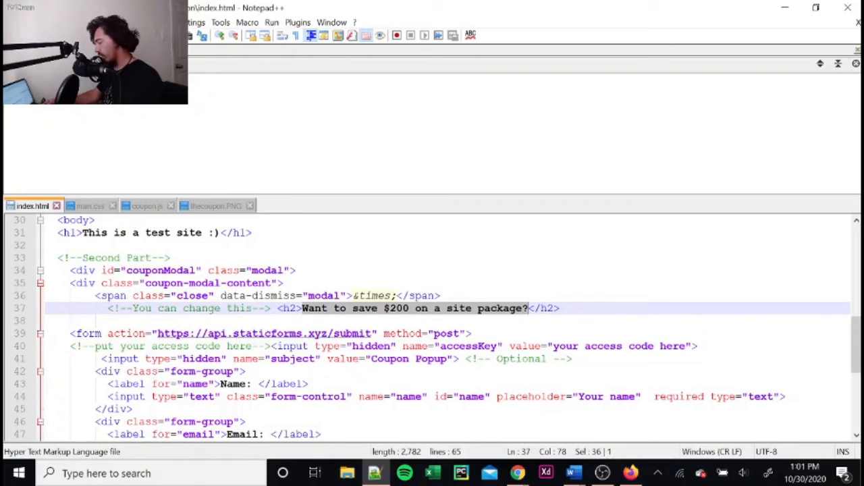
- Replace the h2 popup heading with 'Join our newsletter!' and scroll through the form
key(Delete)
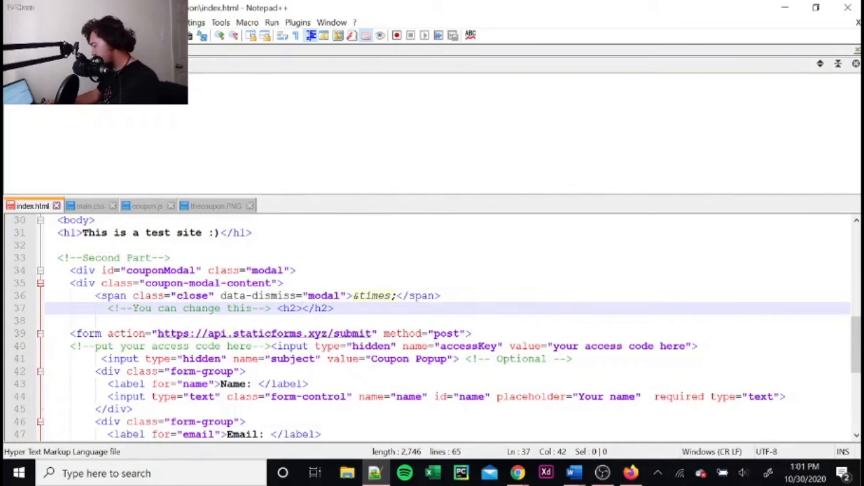
text(Join our newsletter!)
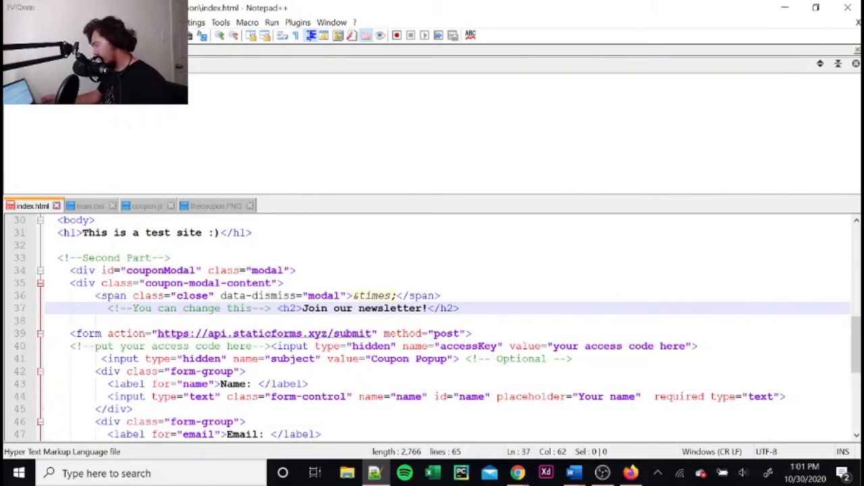
scroll(down, 3)
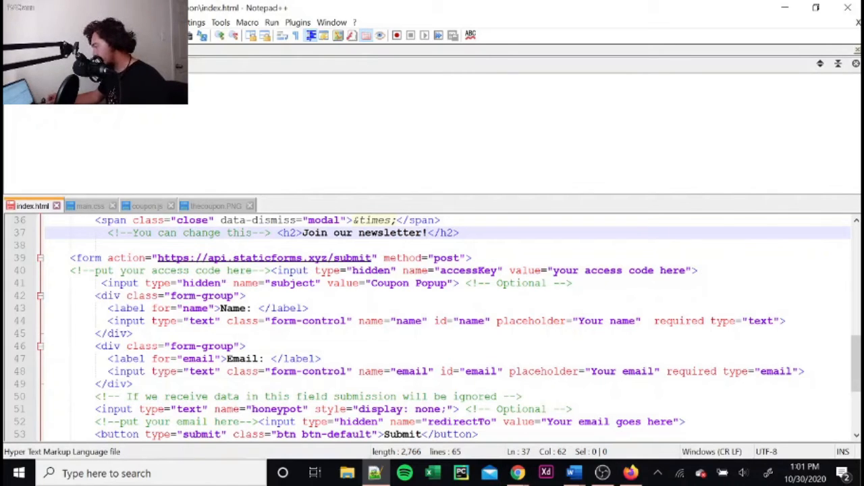
scroll(down, 3)
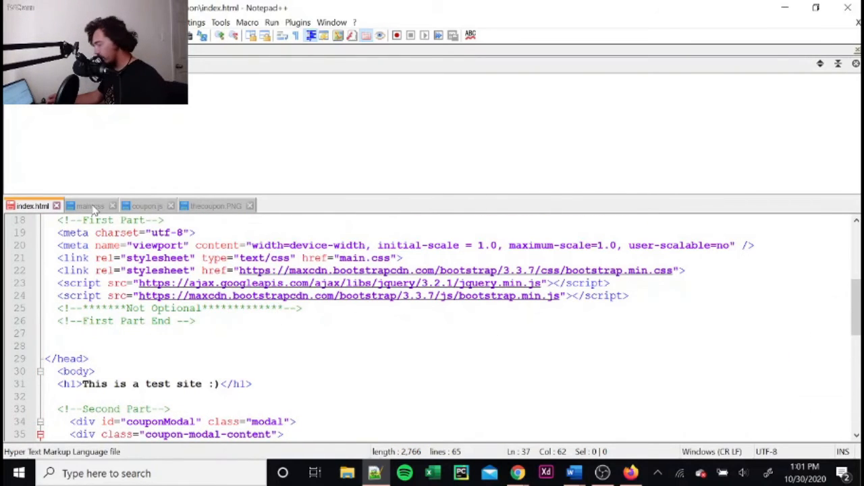
- Review the main.css modal styles and coupon.js popup timer, ending on main.css
click(90, 206)
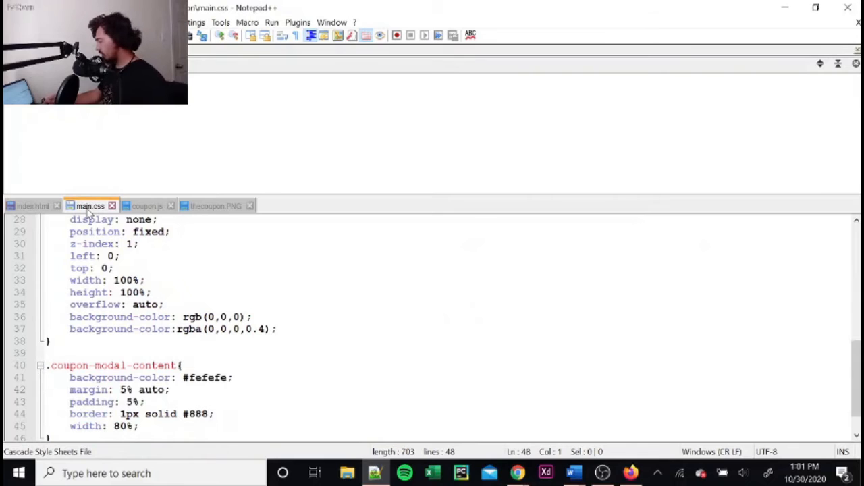
mouse_move(90, 206)
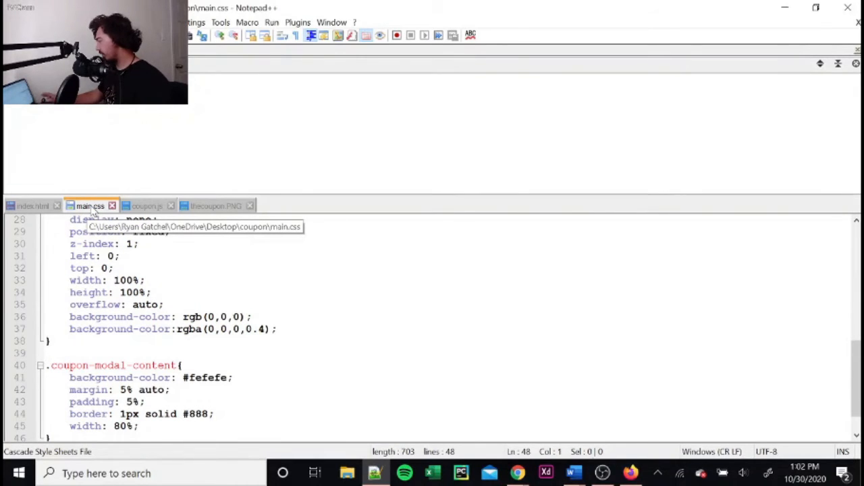
click(147, 206)
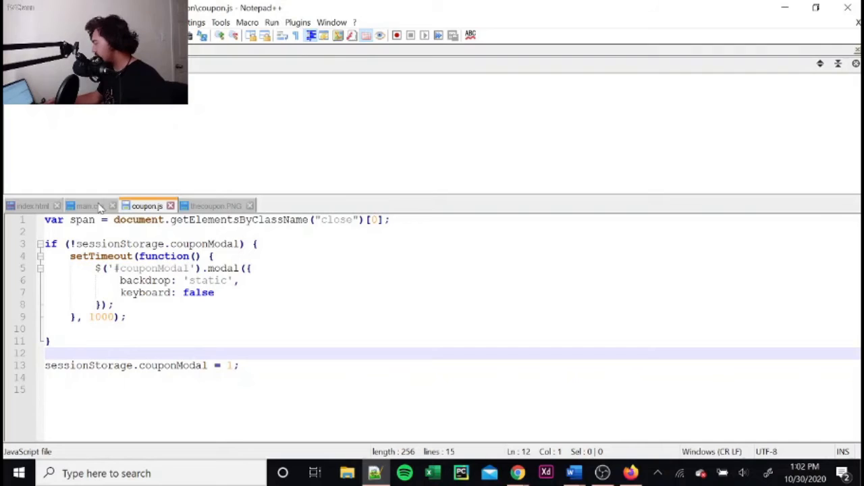
click(90, 206)
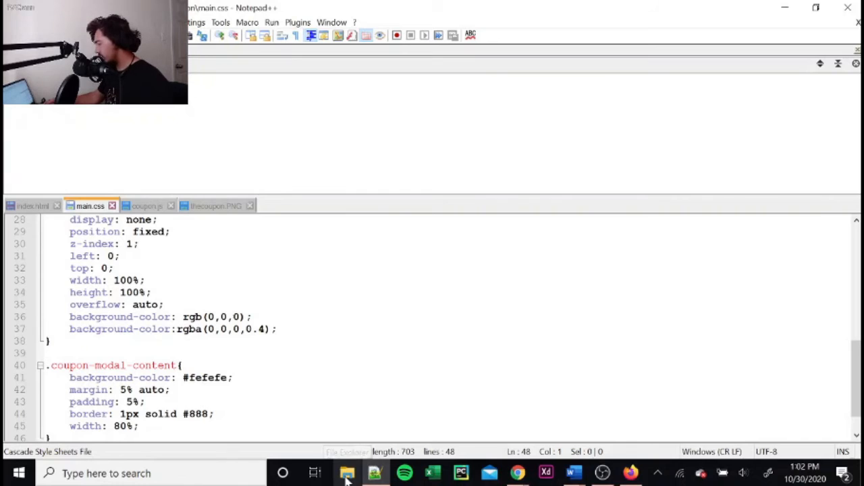
- Check the coupon folder's four files, then return to index.html and Chrome
click(346, 473)
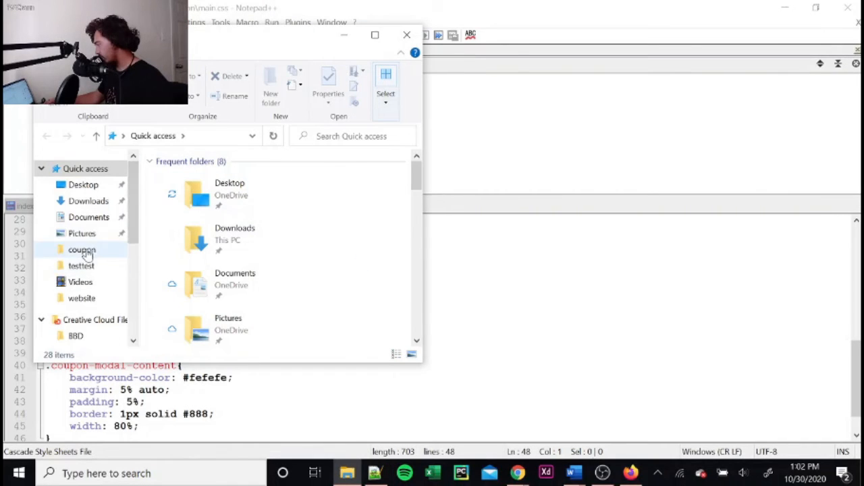
double_click(82, 249)
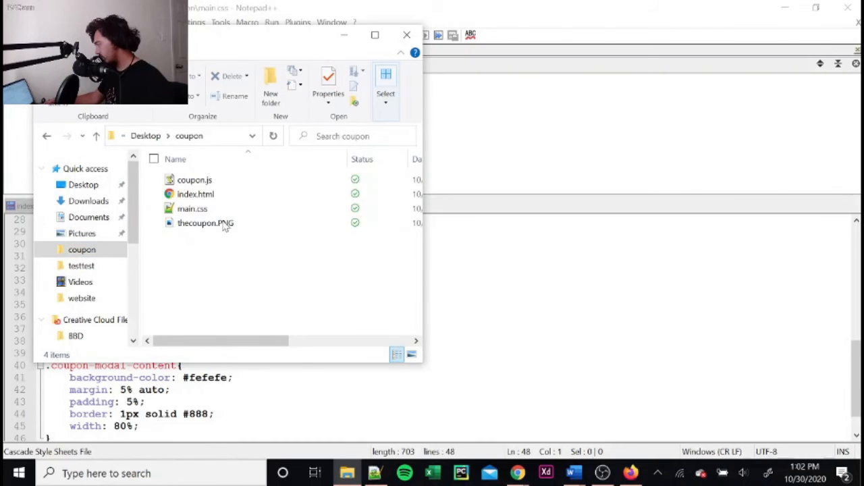
mouse_move(212, 226)
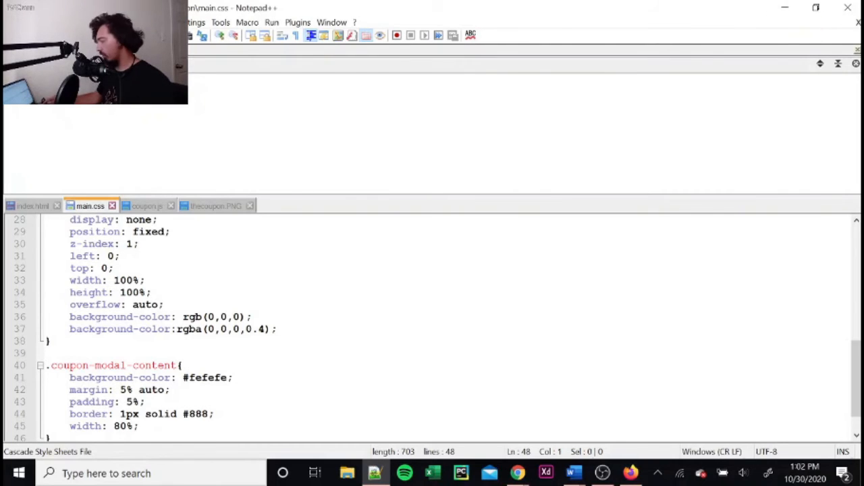
click(27, 206)
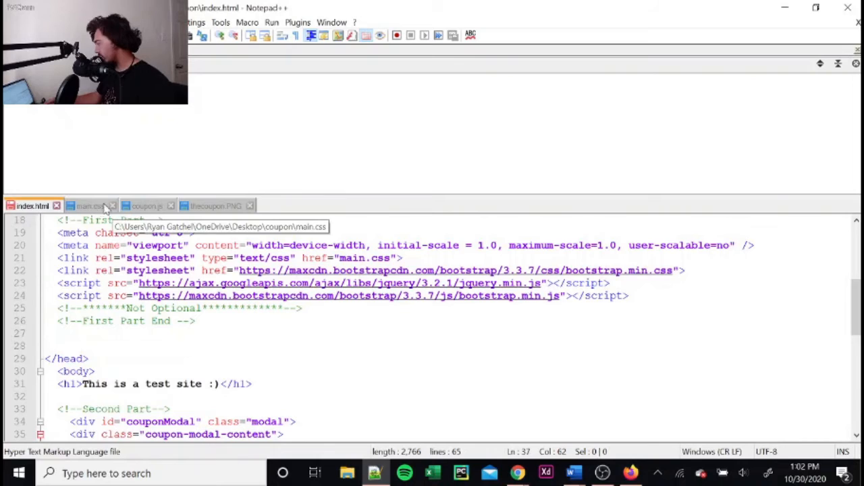
click(90, 206)
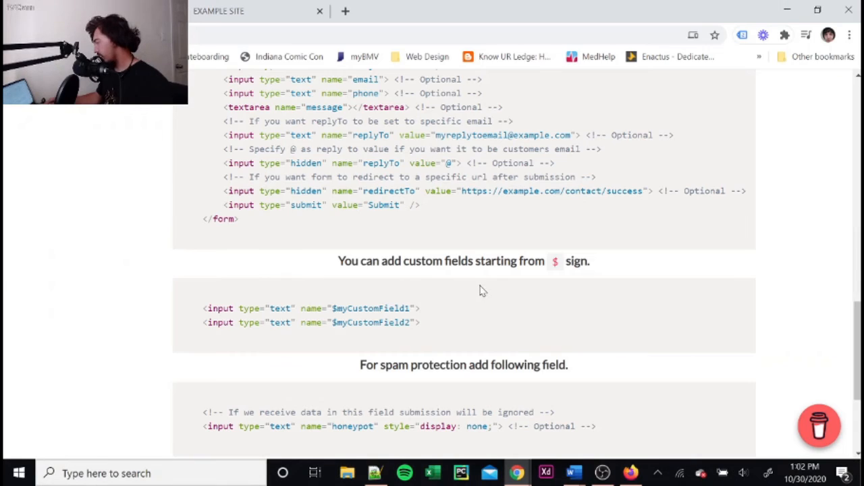
mouse_move(477, 311)
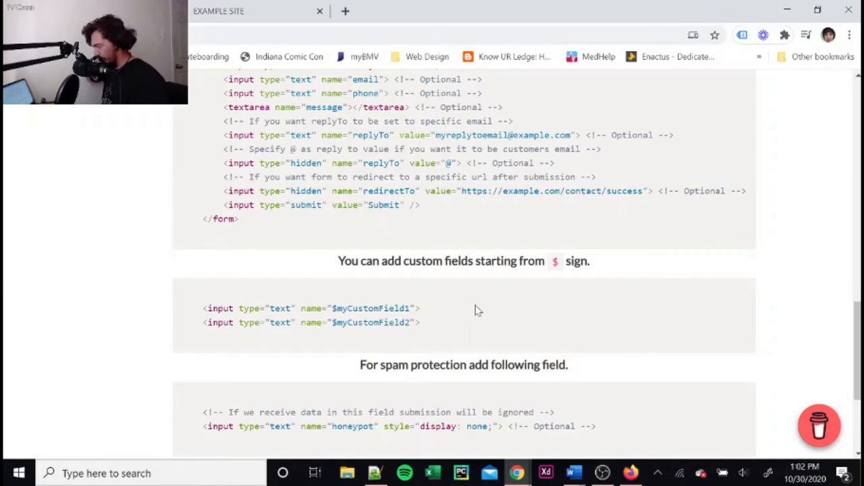
mouse_move(466, 318)
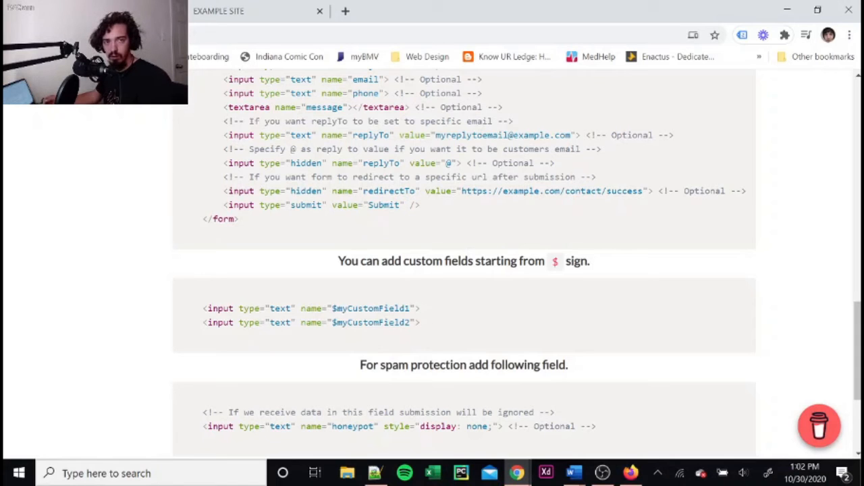
scroll(up, 3)
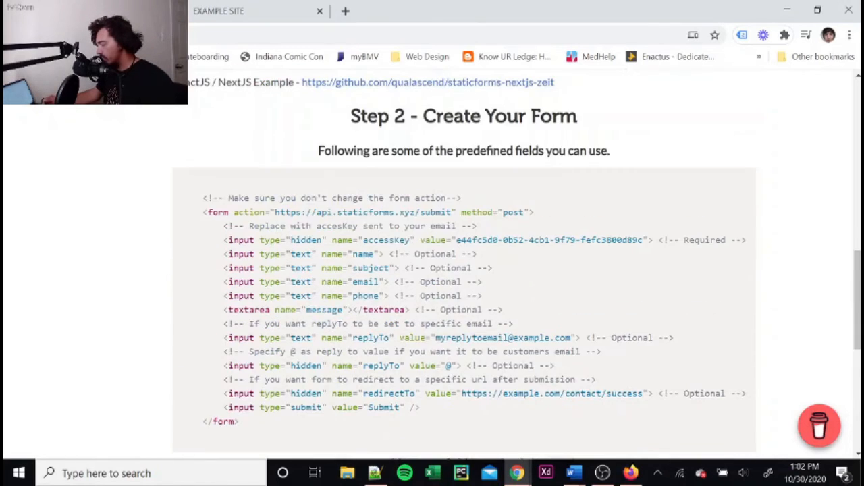
scroll(up, 3)
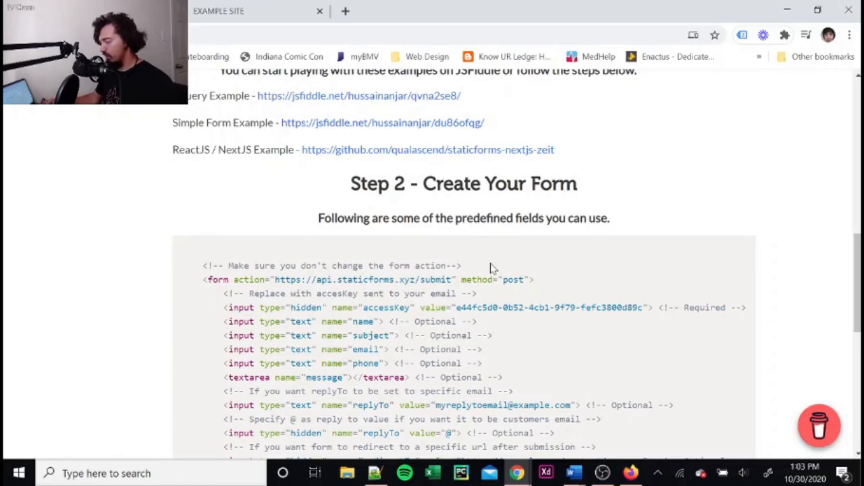
mouse_move(488, 260)
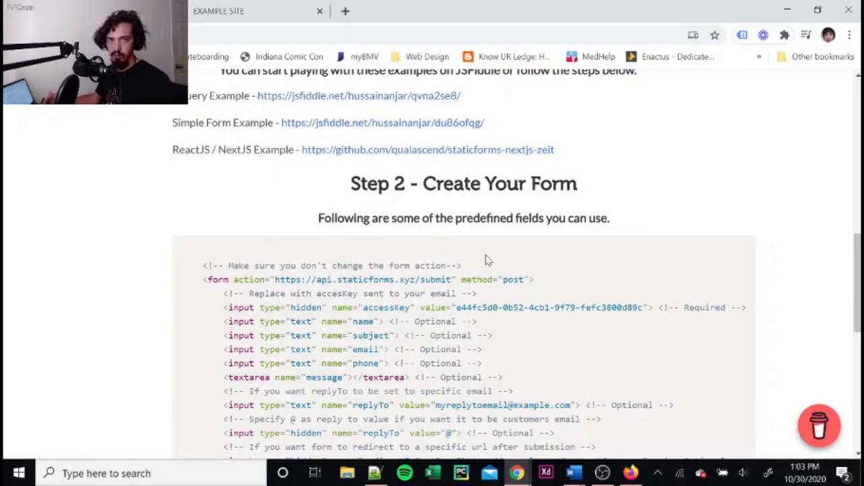
scroll(down, 3)
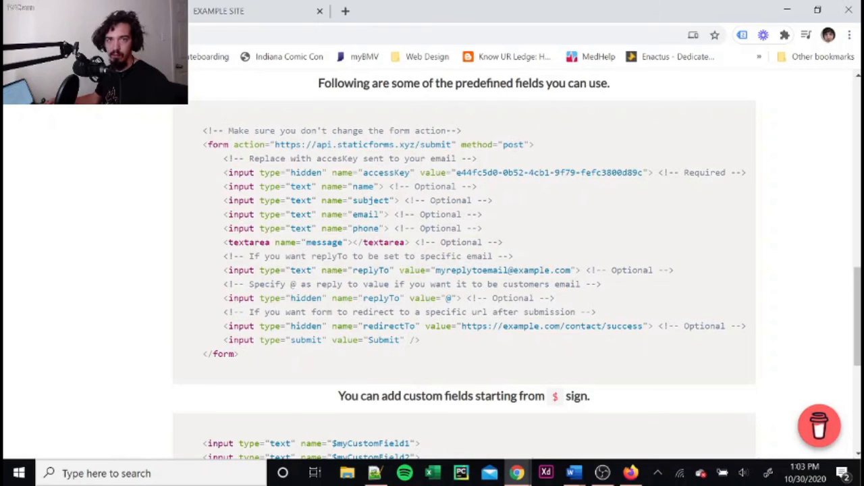
mouse_move(499, 376)
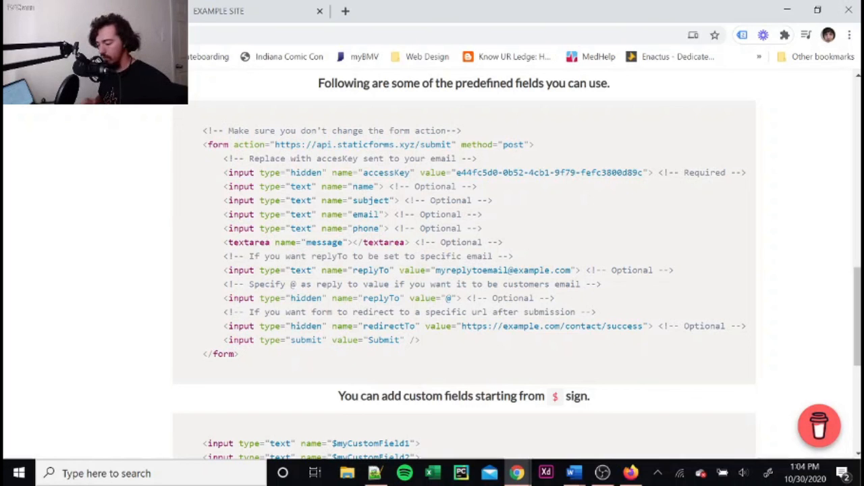
mouse_move(641, 56)
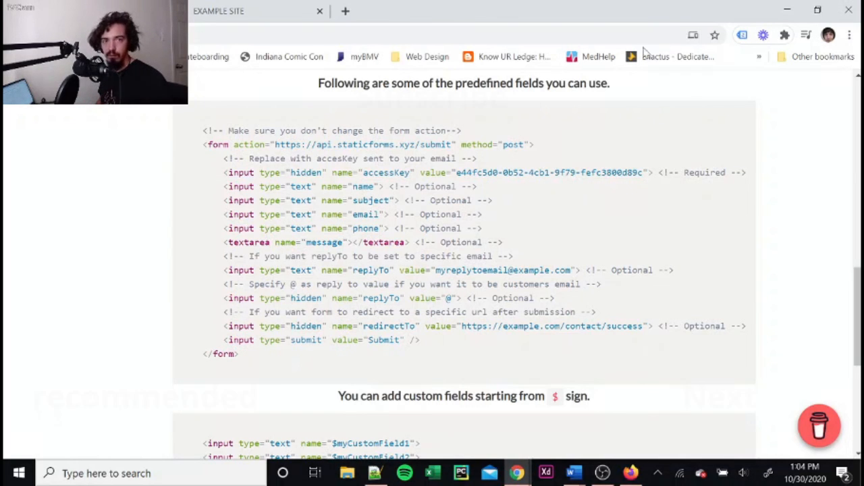